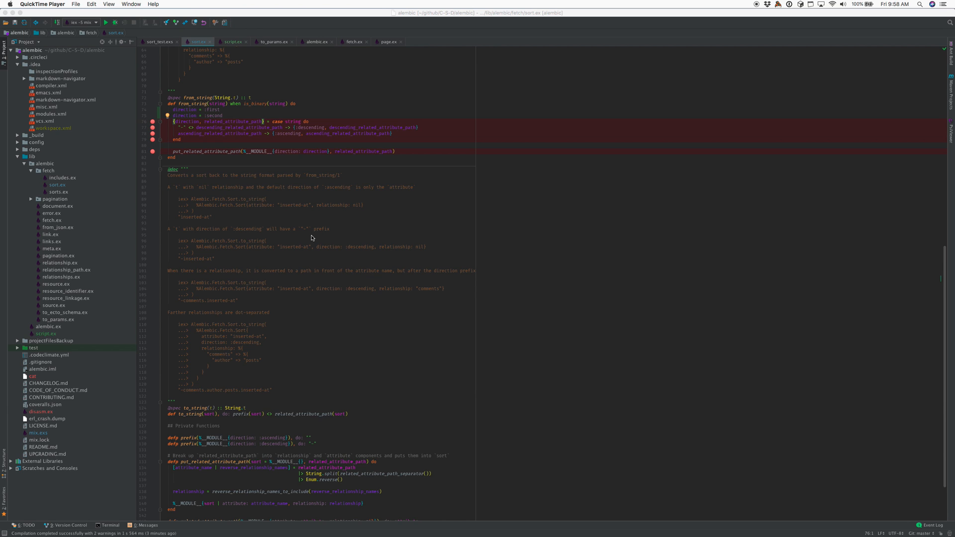
mouse_move(263, 232)
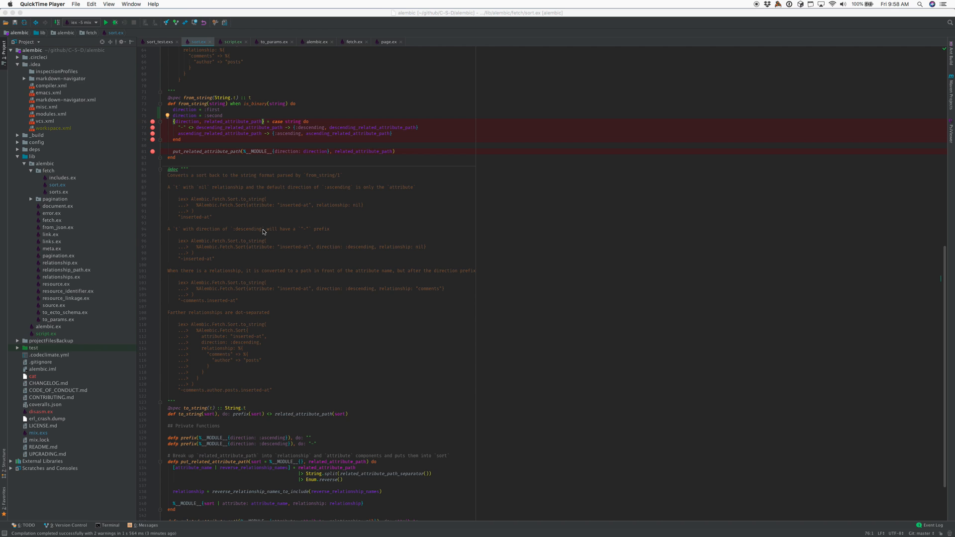
mouse_move(238, 154)
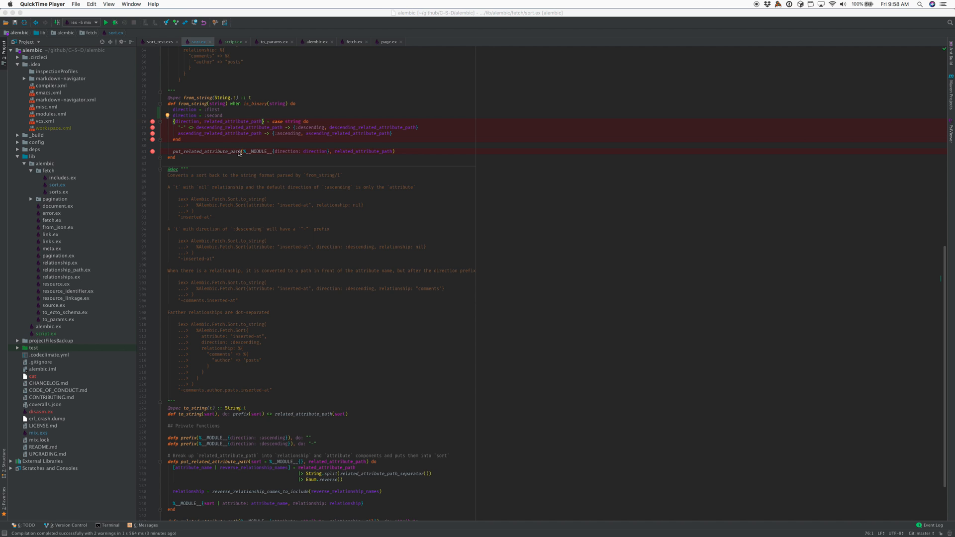
mouse_move(158, 128)
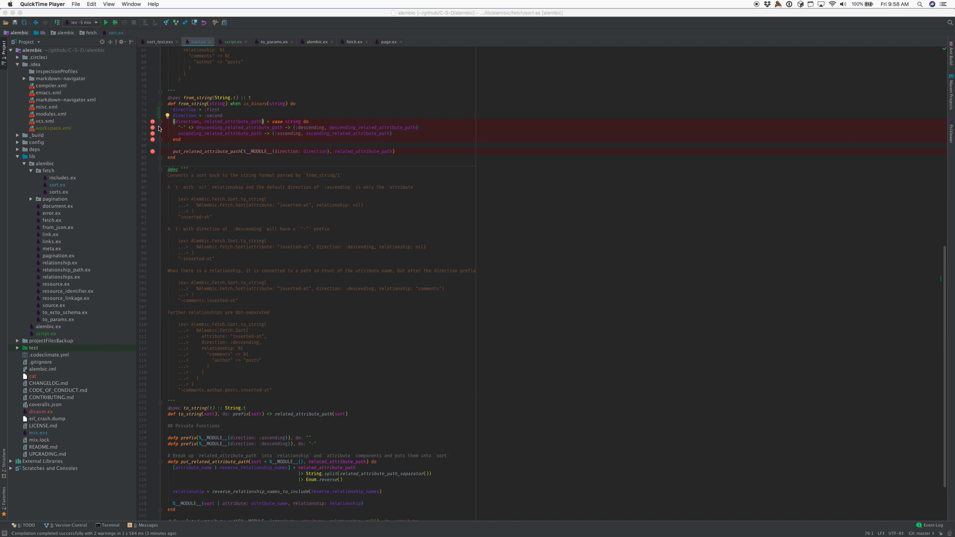
mouse_move(127, 58)
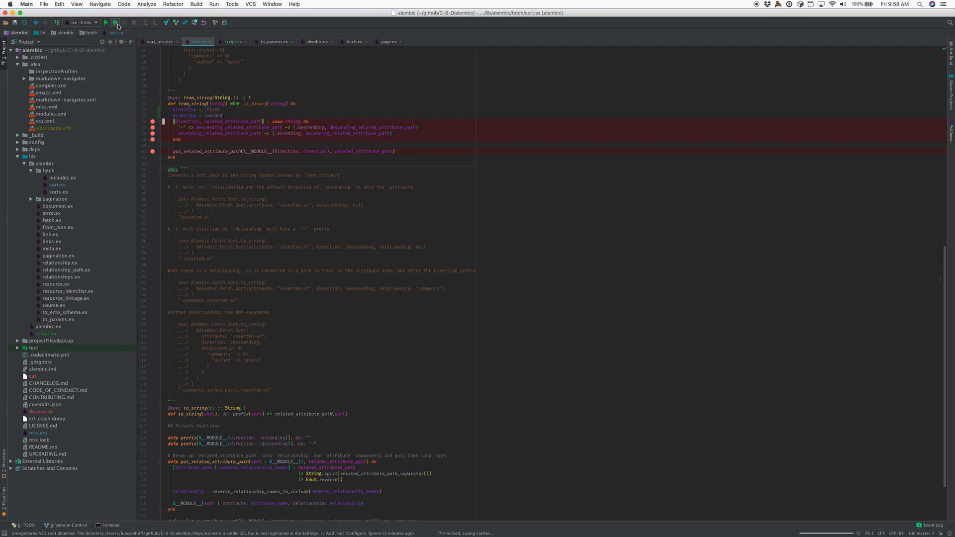
Debug the 'iex -S mix' configuration and view its Debugged Console with the debugger attached.
click(115, 22)
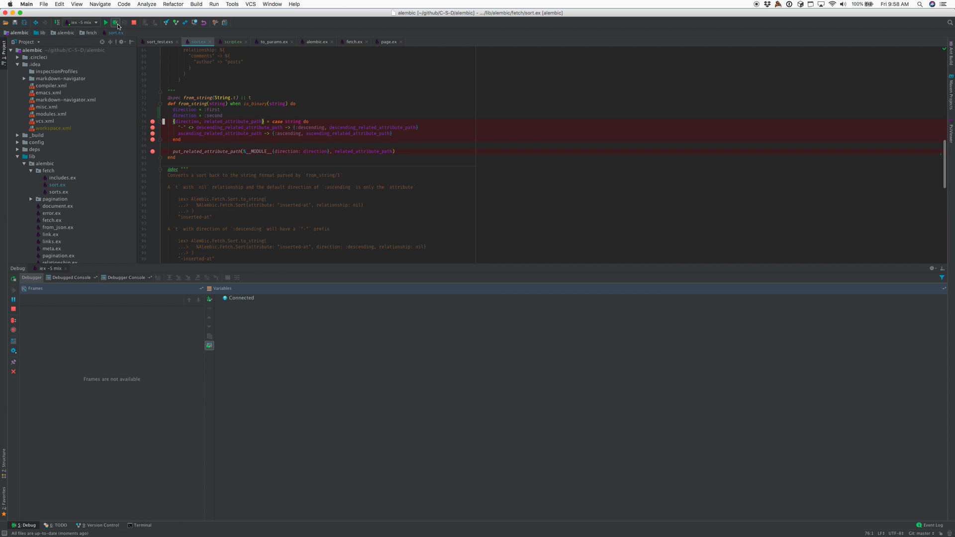
click(115, 22)
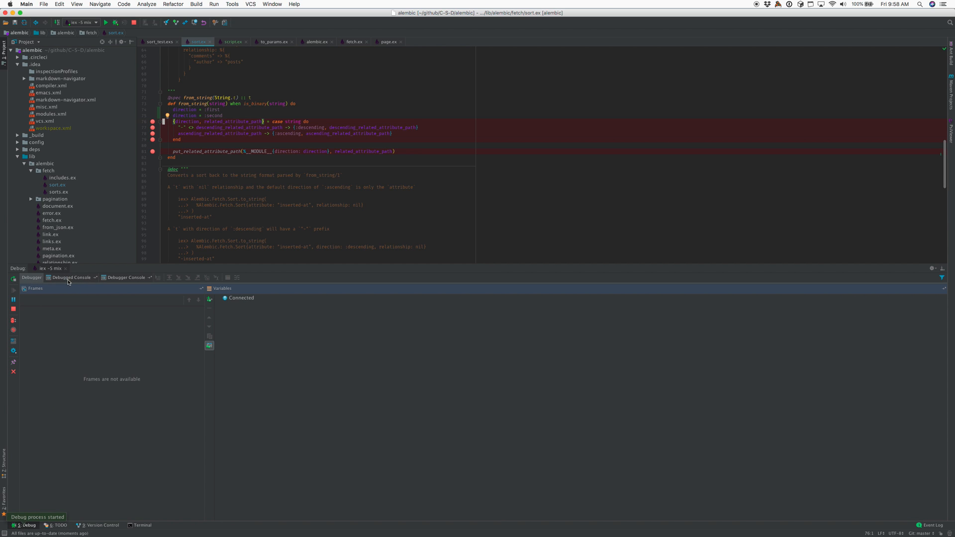
click(125, 277)
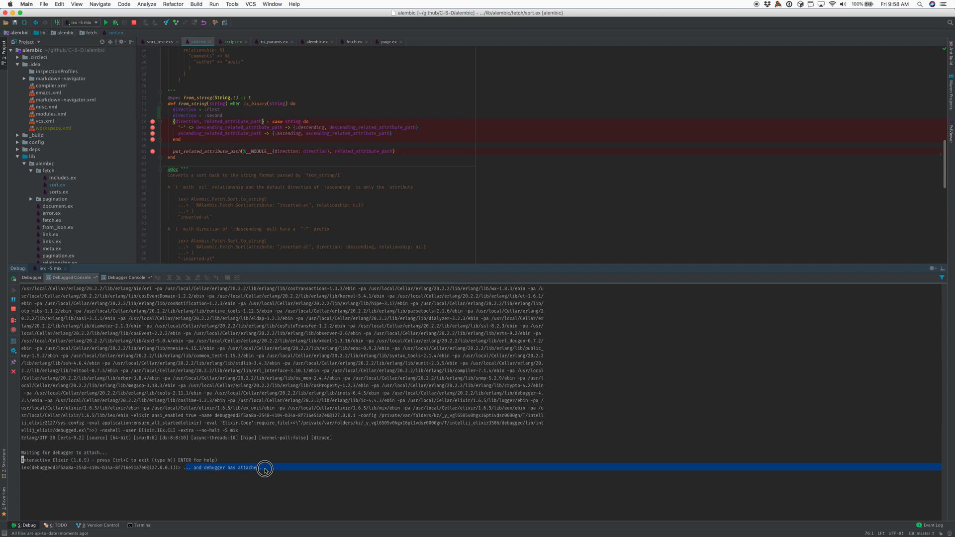
Get a fresh IEx prompt and enter Alembic.Fetch.Sort.from_string("inserted-at").
key(Return)
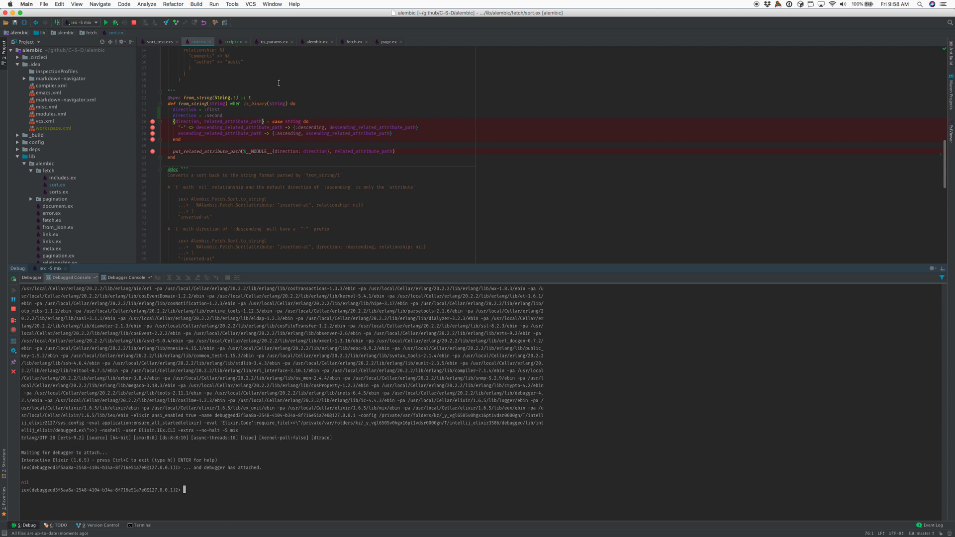
scroll(up, 3)
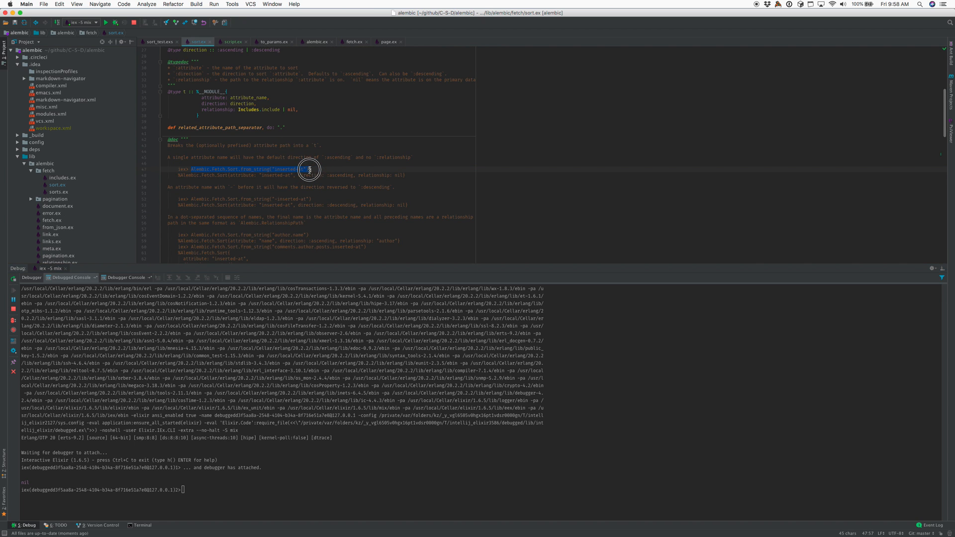
scroll(down, 3)
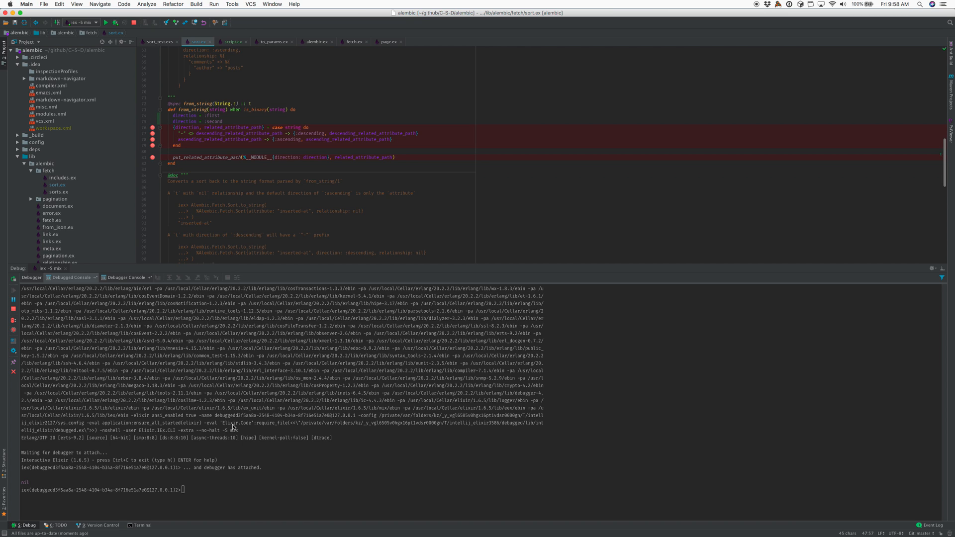
text(Alembic.Fetch.Sort.from_string("inserted-at"))
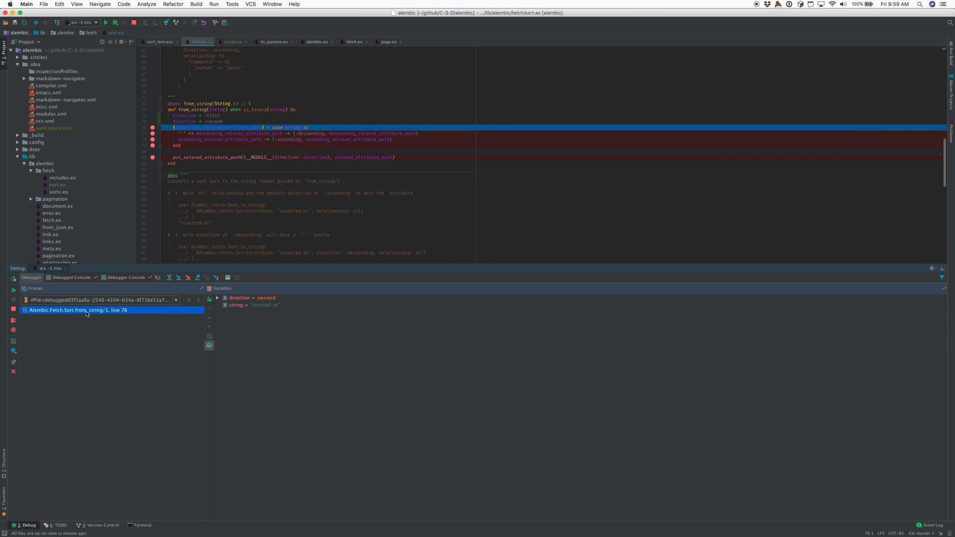
mouse_move(239, 298)
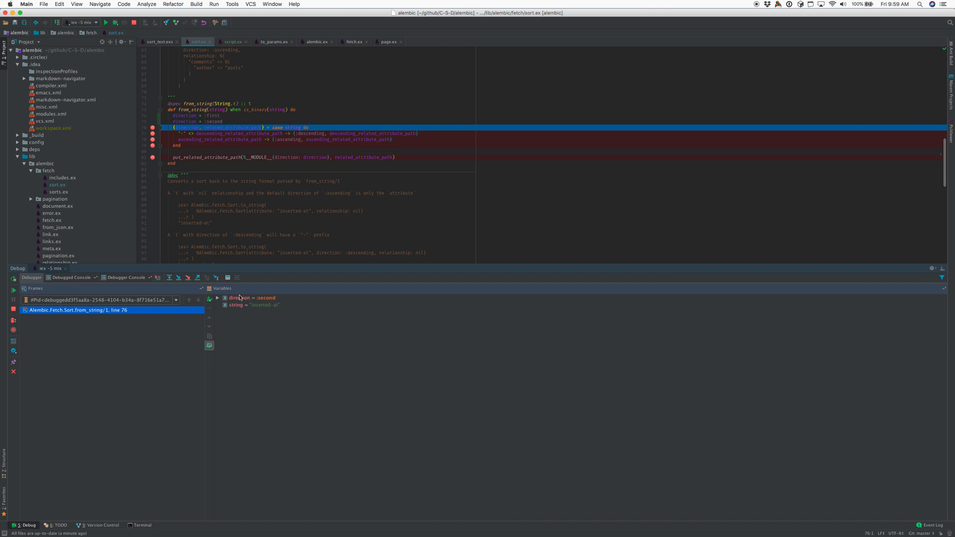
mouse_move(238, 298)
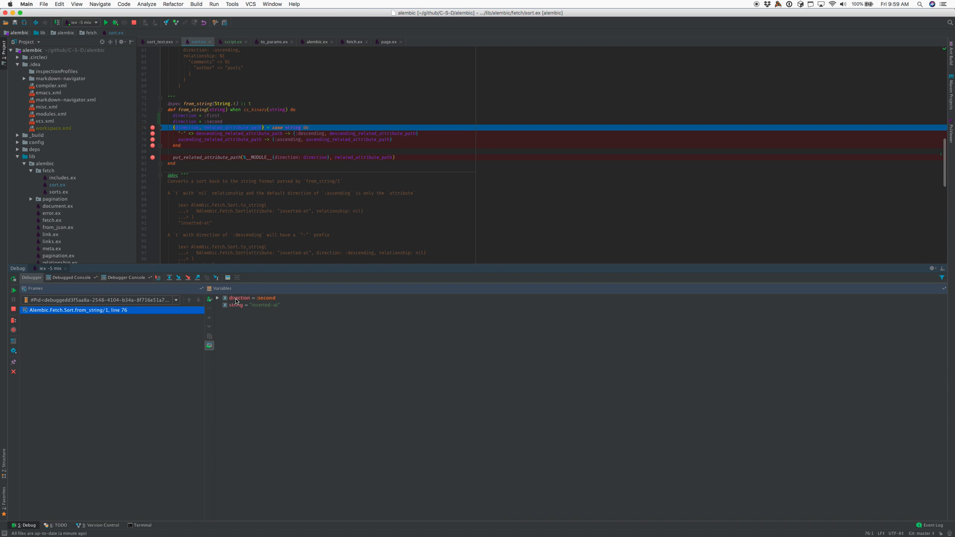
mouse_move(245, 303)
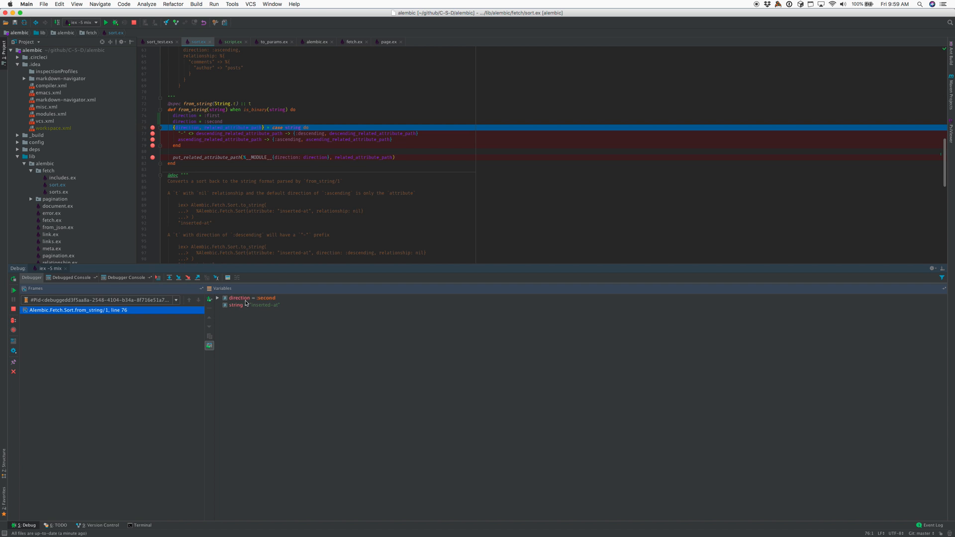
mouse_move(257, 302)
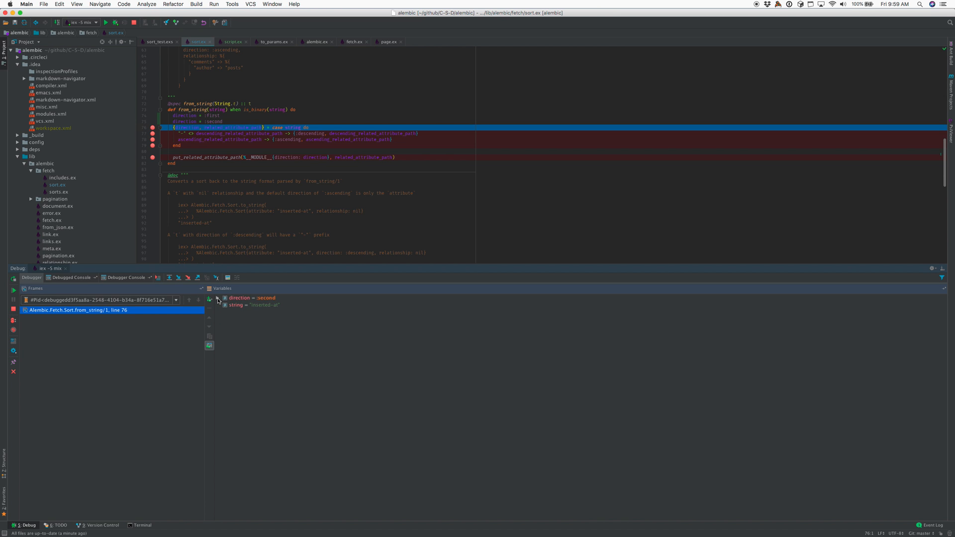
mouse_move(238, 309)
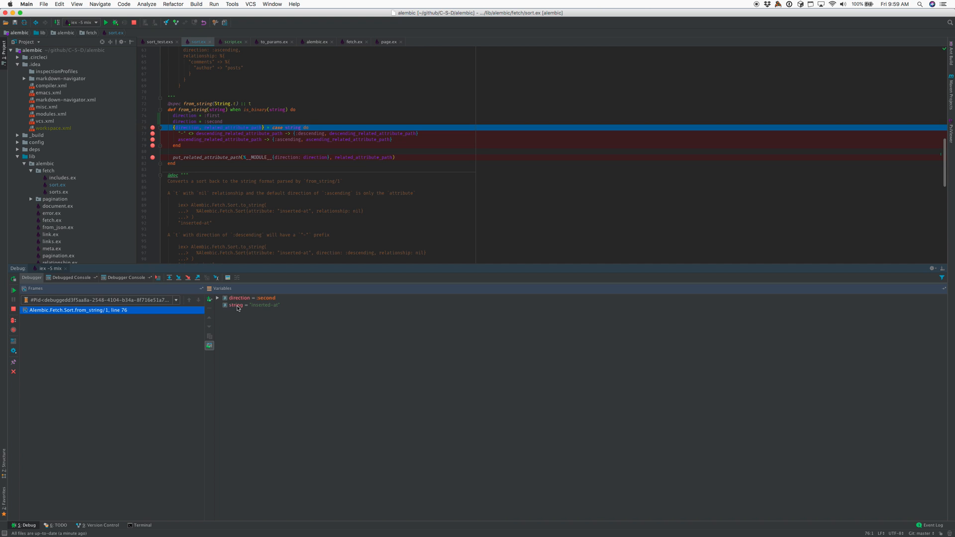
mouse_move(242, 299)
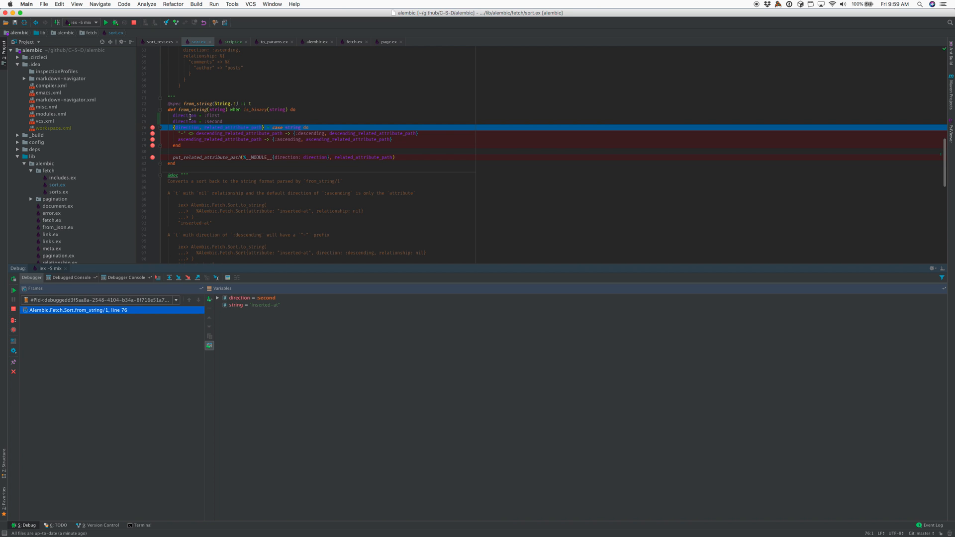
mouse_move(218, 299)
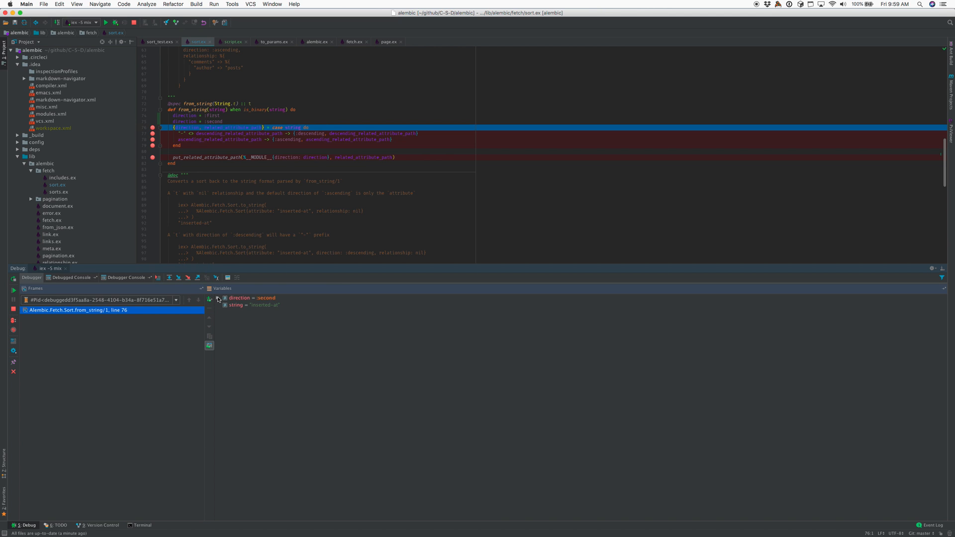
Expand the direction variable in the Variables pane to see its previous binding.
click(217, 297)
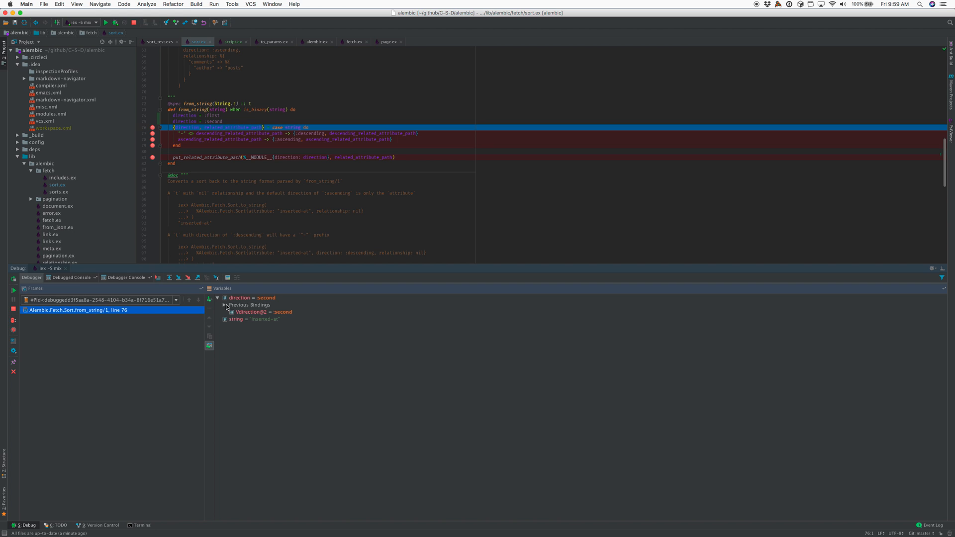
Reveal direction's previous bindings (:first, :second) and open the Evaluate Expression dialog.
click(224, 304)
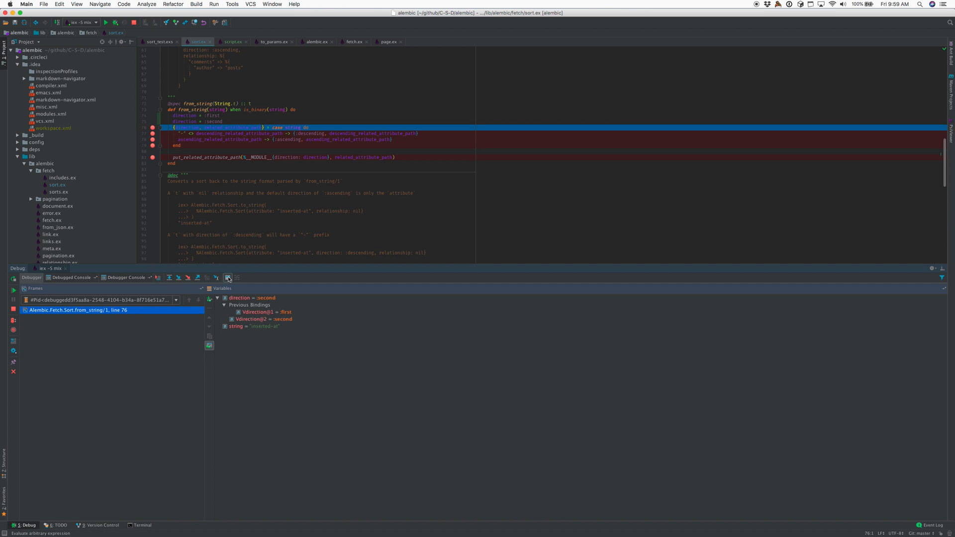
click(227, 277)
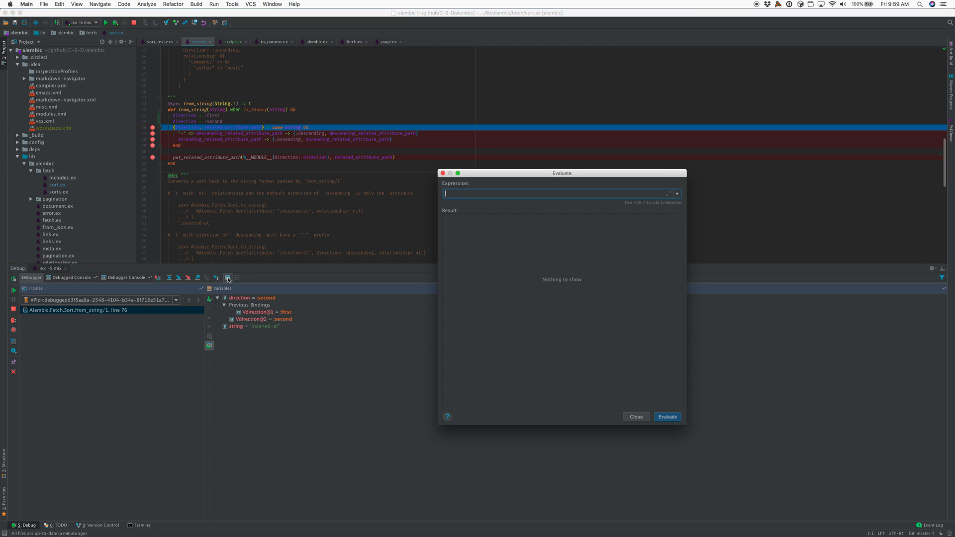
Evaluate the expression direction, getting :second, and select the expression text.
text(direction)
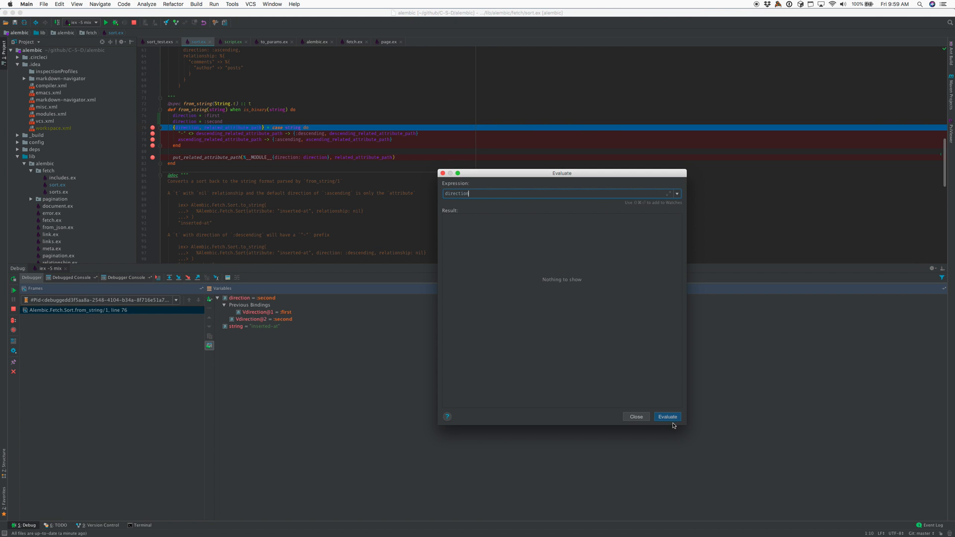
click(666, 417)
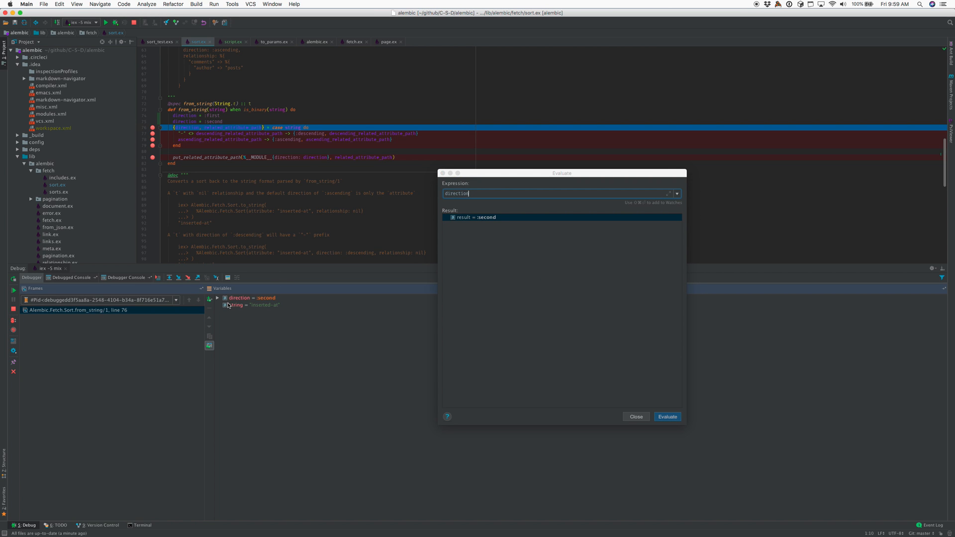
triple_click(455, 193)
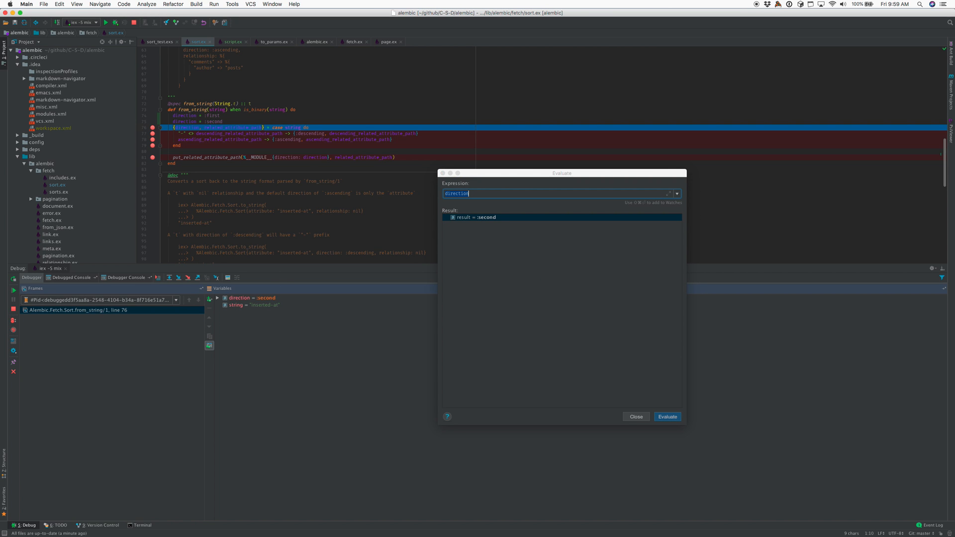